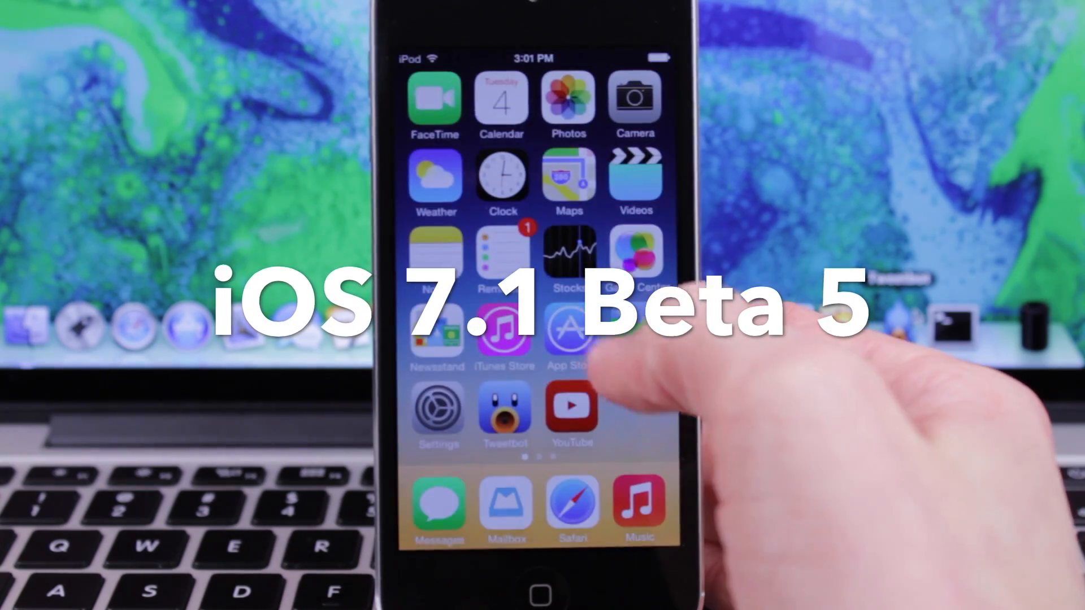
Step: Check Settings > General > Software Update, confirming iOS 7.1 is up to date
{"action": "scroll", "scroll_direction": "left", "scroll_amount": 3}
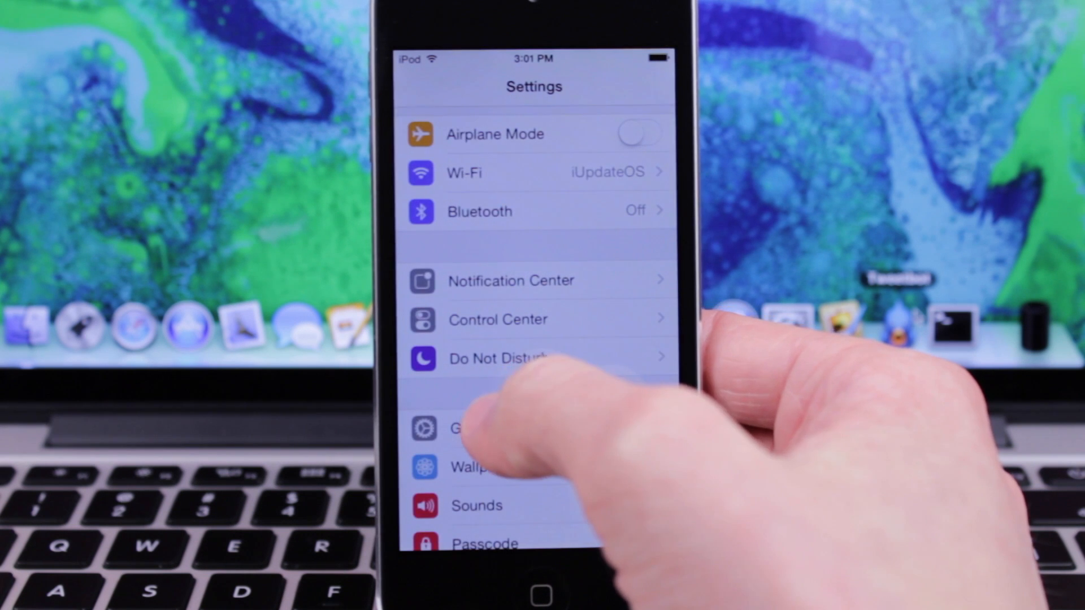
{"action": "left_click", "coordinate": [485, 428]}
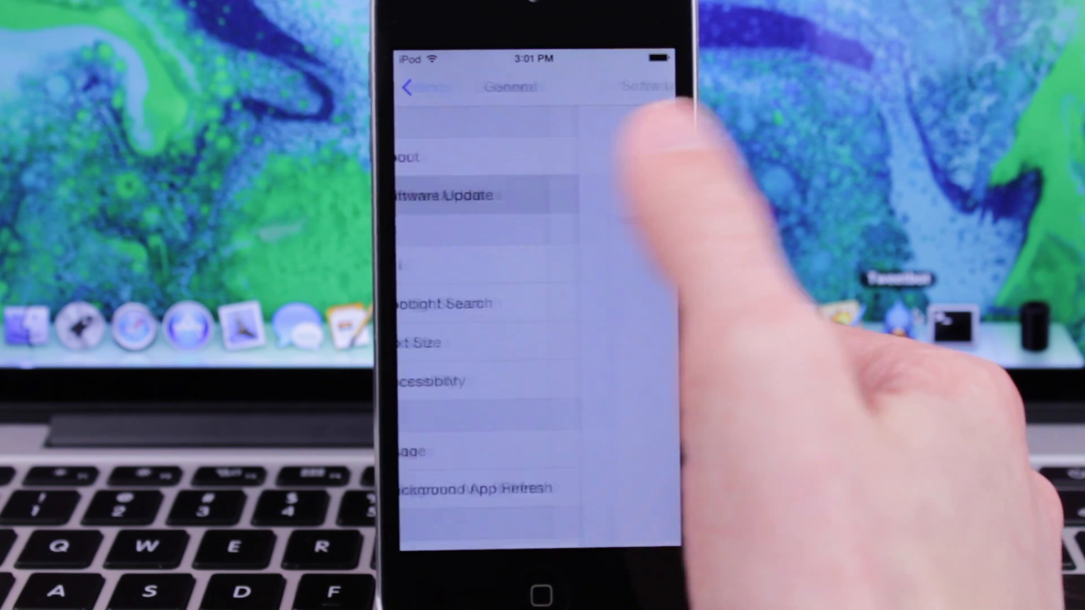
{"action": "left_click", "coordinate": [446, 195]}
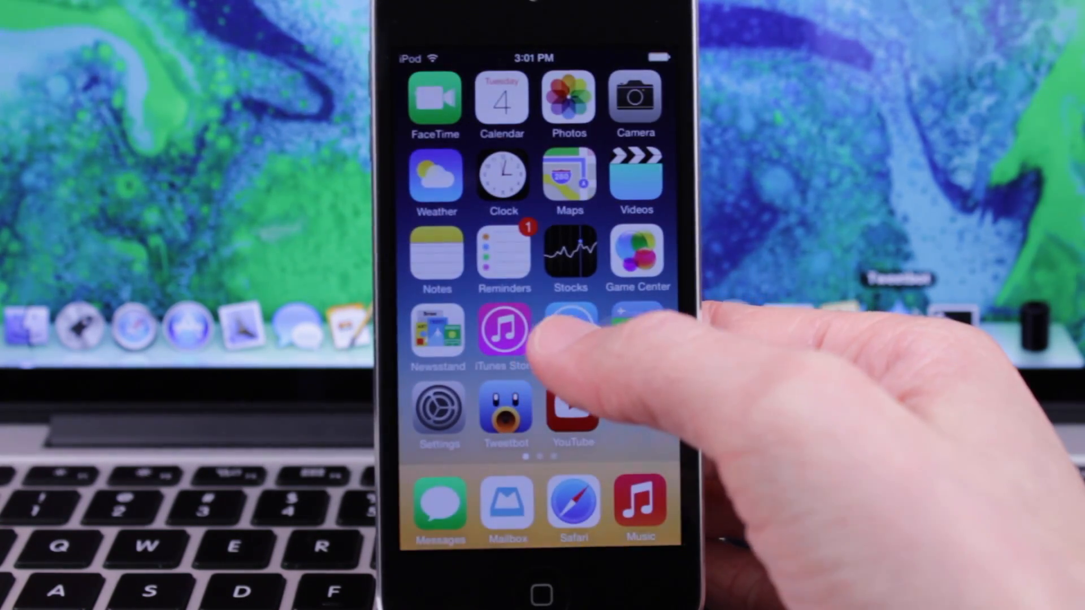
{"action": "left_click", "coordinate": [570, 251]}
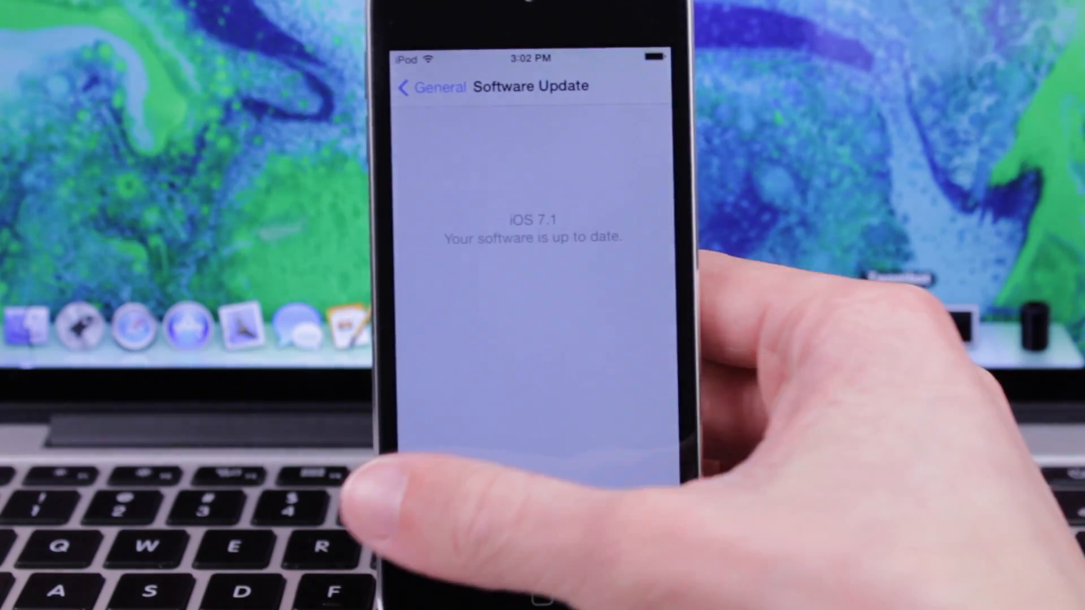
Step: Back out to the main Settings list and pull down Spotlight search with its keyboard
{"action": "left_click", "coordinate": [423, 86]}
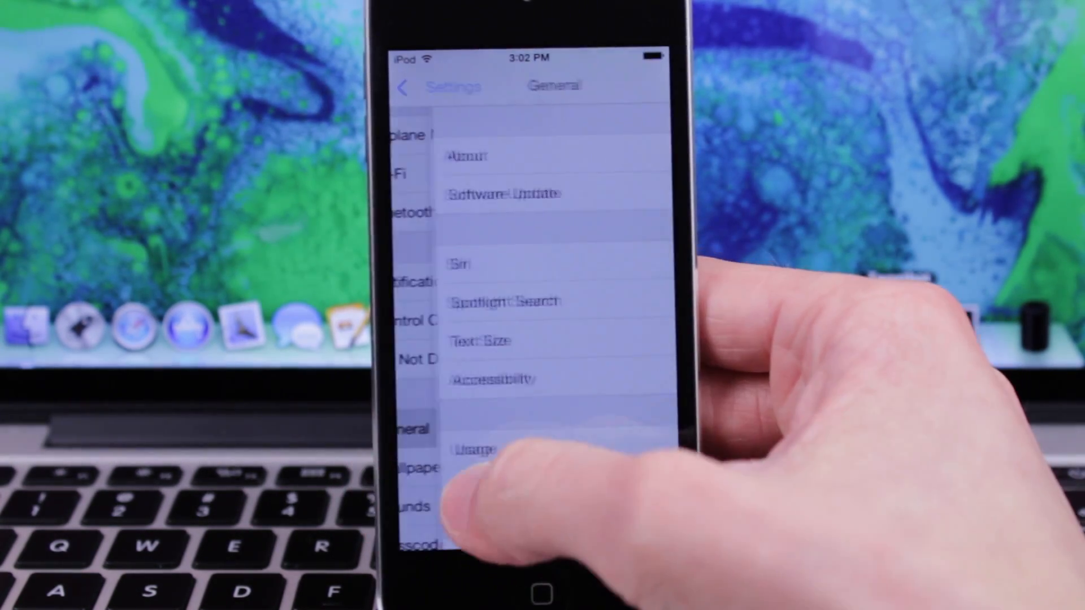
{"action": "left_click", "coordinate": [404, 86]}
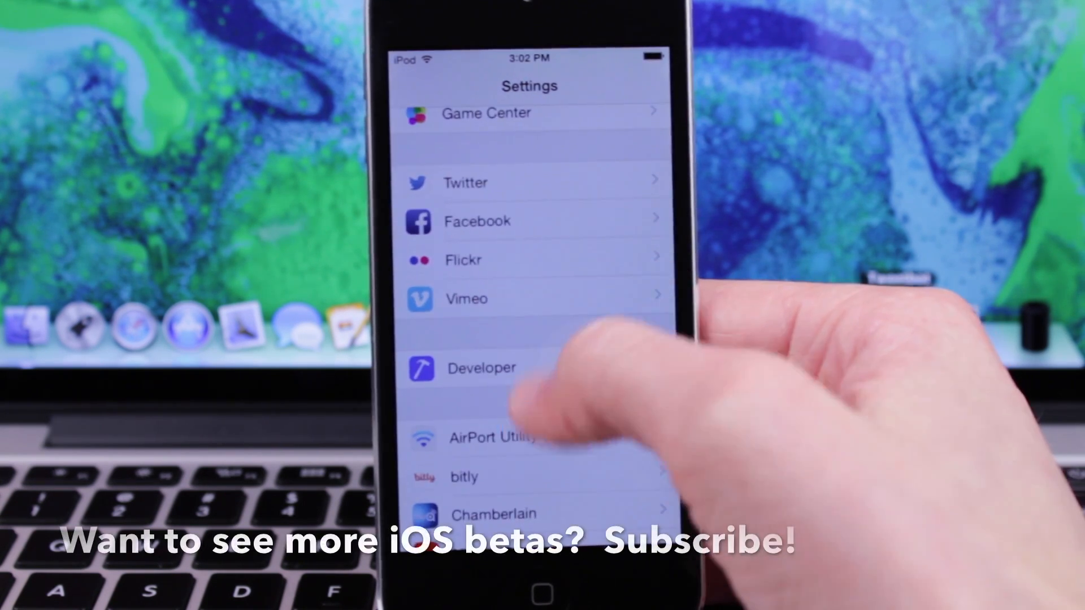
{"action": "scroll", "scroll_direction": "down", "scroll_amount": 3}
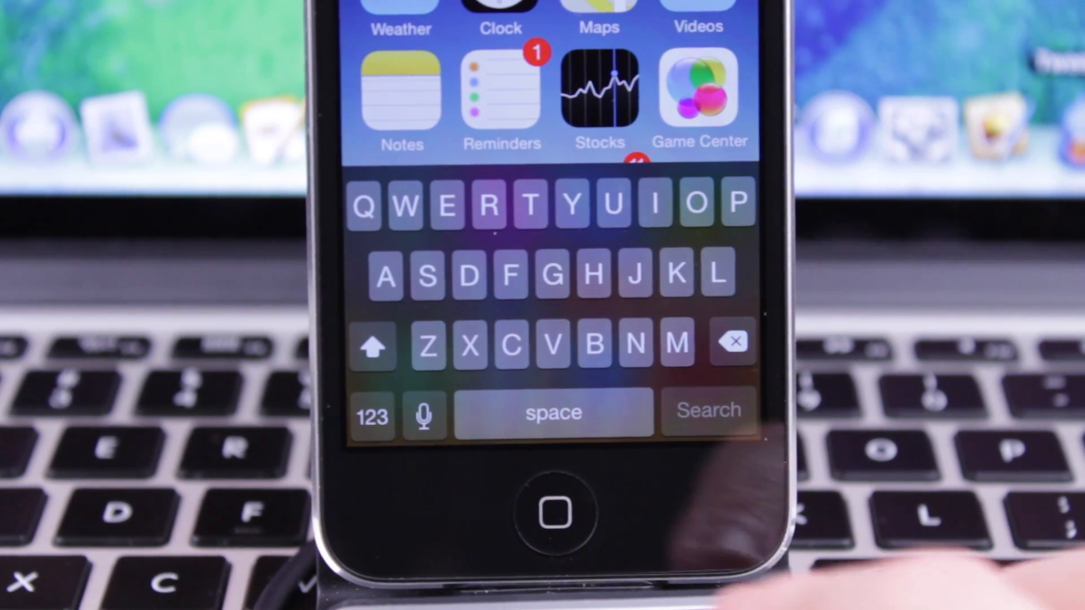
Step: Toggle the Shift key to show the redesigned uppercase keyboard state
{"action": "left_click", "coordinate": [373, 346]}
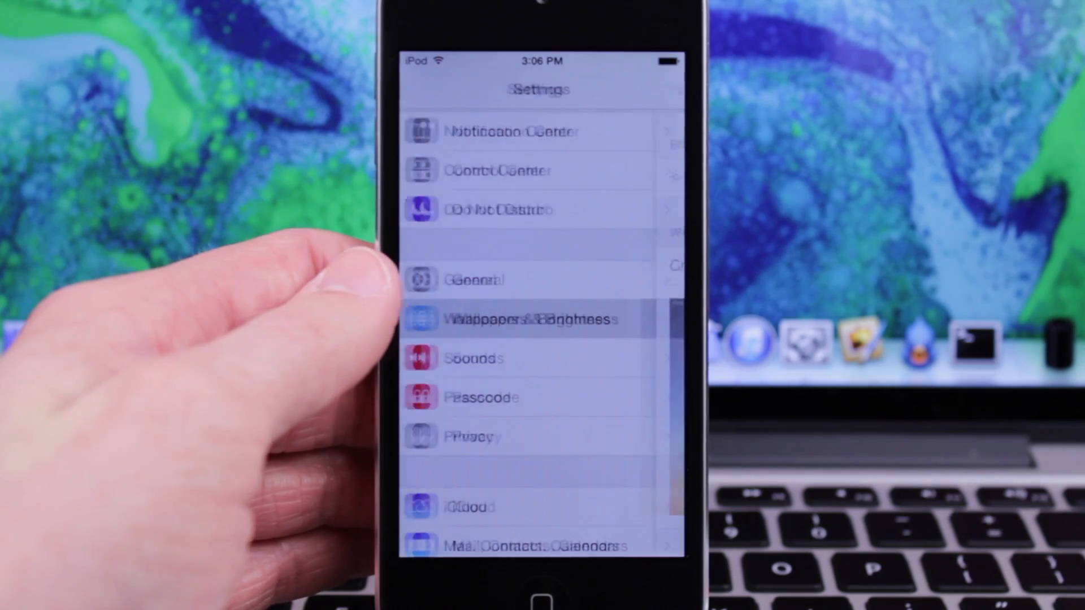
Step: Browse Wallpapers & Brightness, then reach Siri's language list showing English (United States)
{"action": "left_click", "coordinate": [529, 319]}
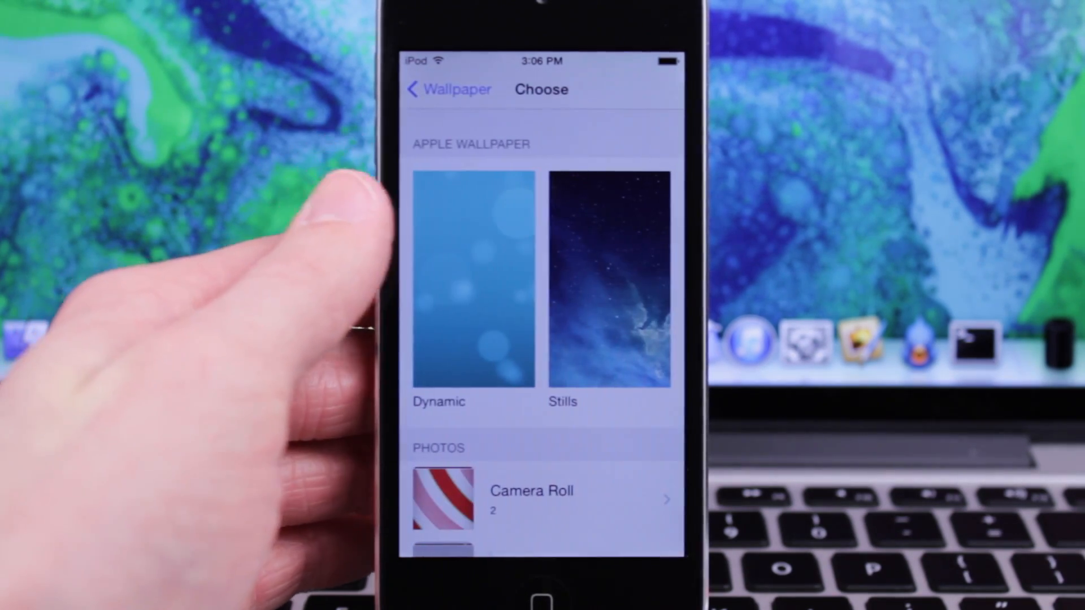
{"action": "left_click", "coordinate": [609, 280]}
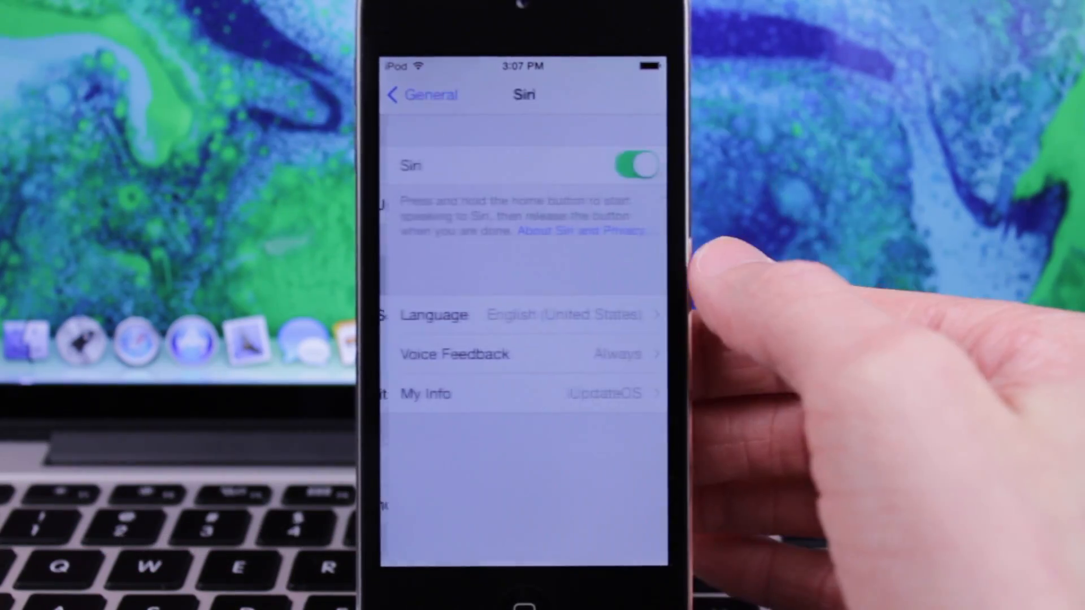
{"action": "left_click", "coordinate": [434, 314]}
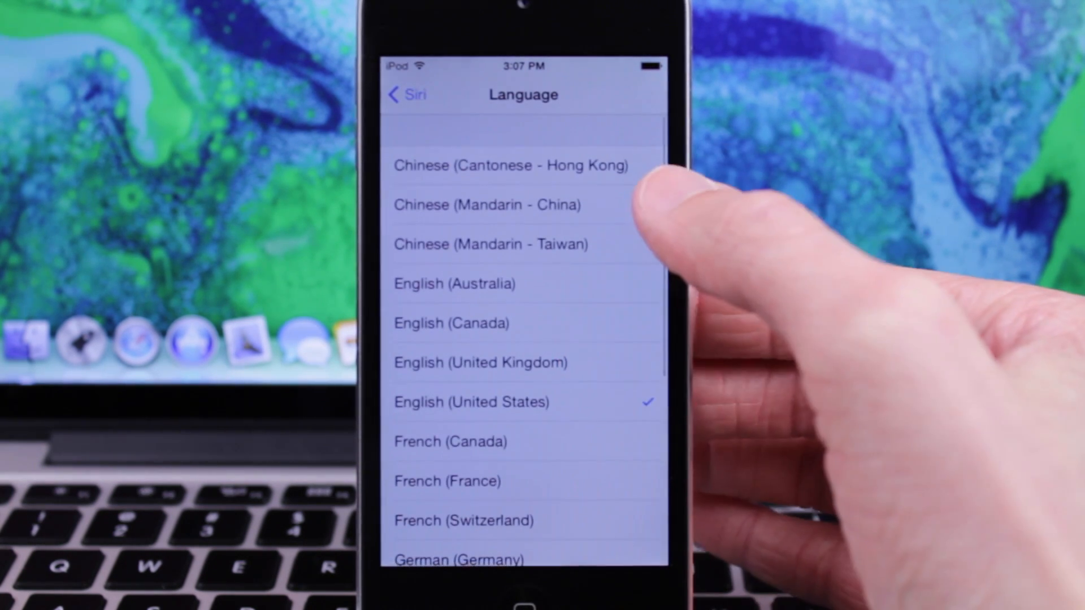
{"action": "scroll", "scroll_direction": "down", "scroll_amount": 3}
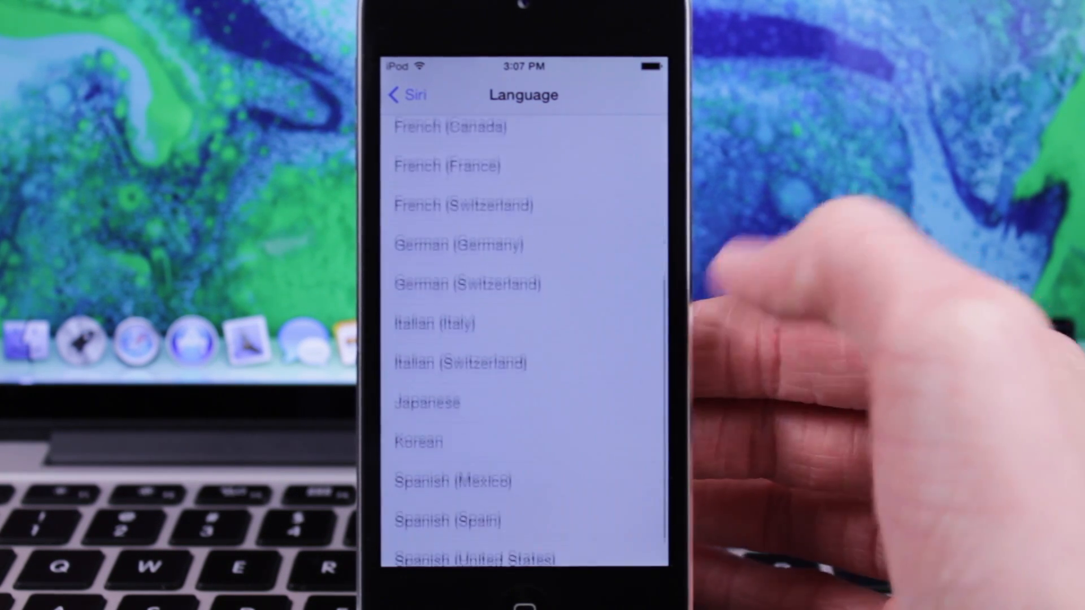
{"action": "scroll", "scroll_direction": "down", "scroll_amount": 3}
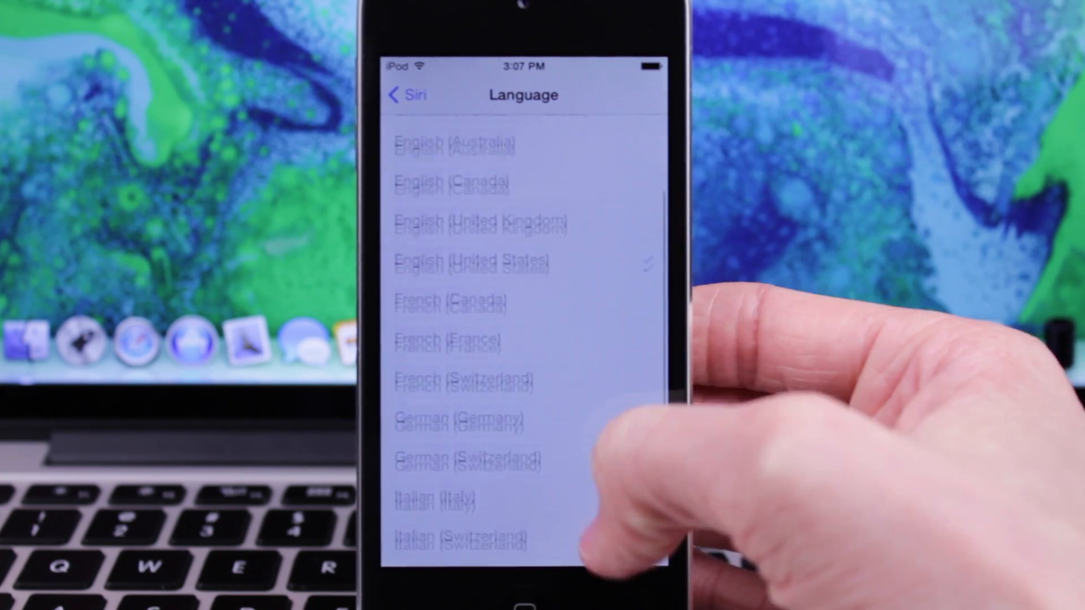
{"action": "scroll", "scroll_direction": "down", "scroll_amount": 3}
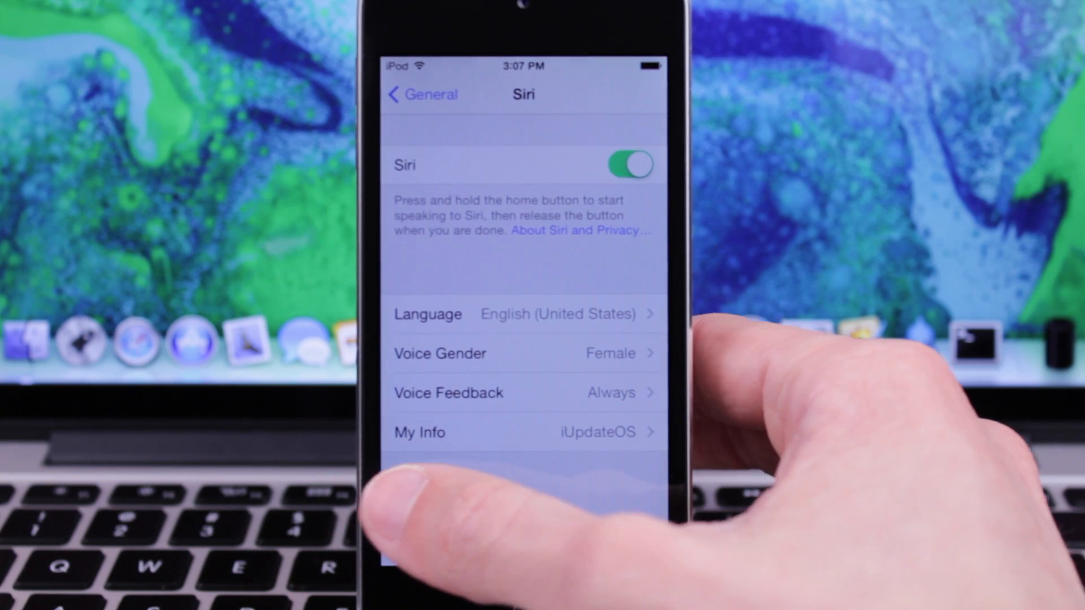
Step: Return to the main Settings list and exit to the home screen via the Home button
{"action": "left_click", "coordinate": [422, 95]}
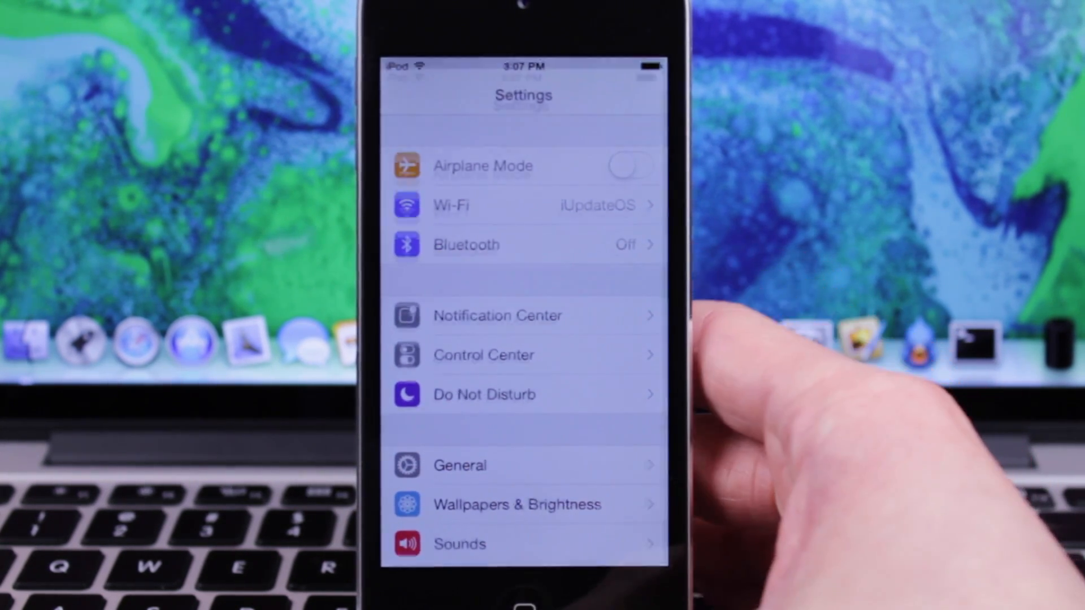
{"action": "left_click", "coordinate": [524, 599]}
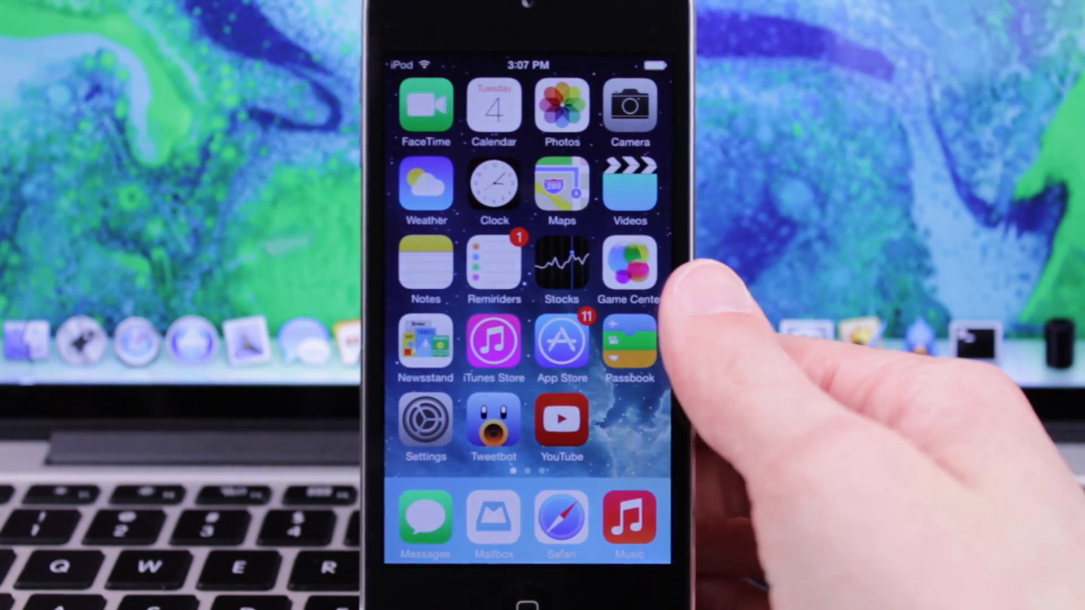